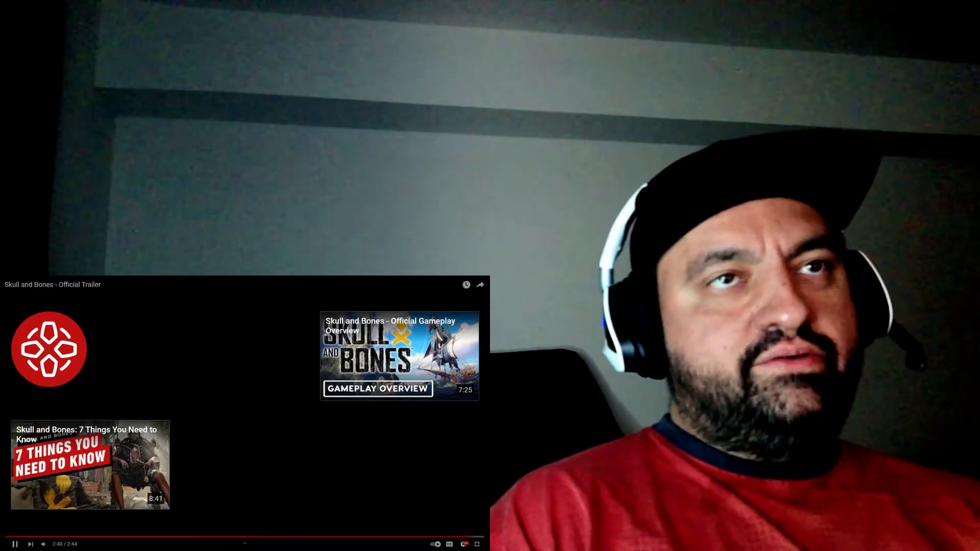
left_click(14, 544)
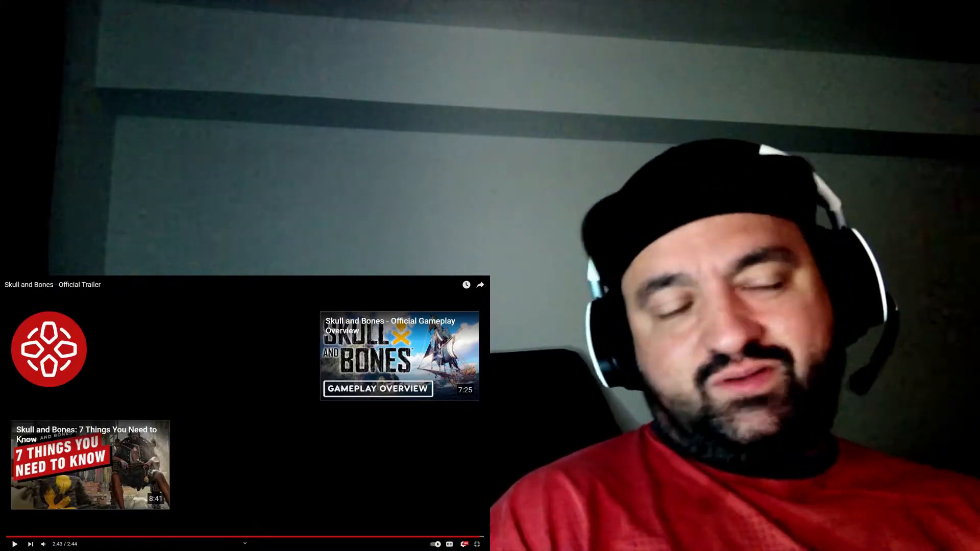